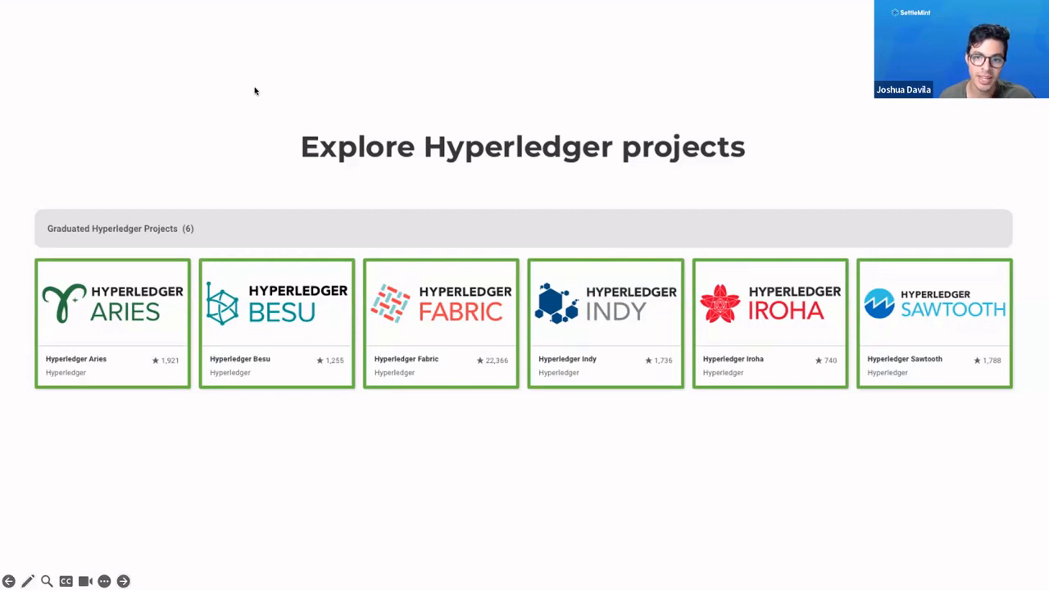
pyautogui.moveTo(250, 148)
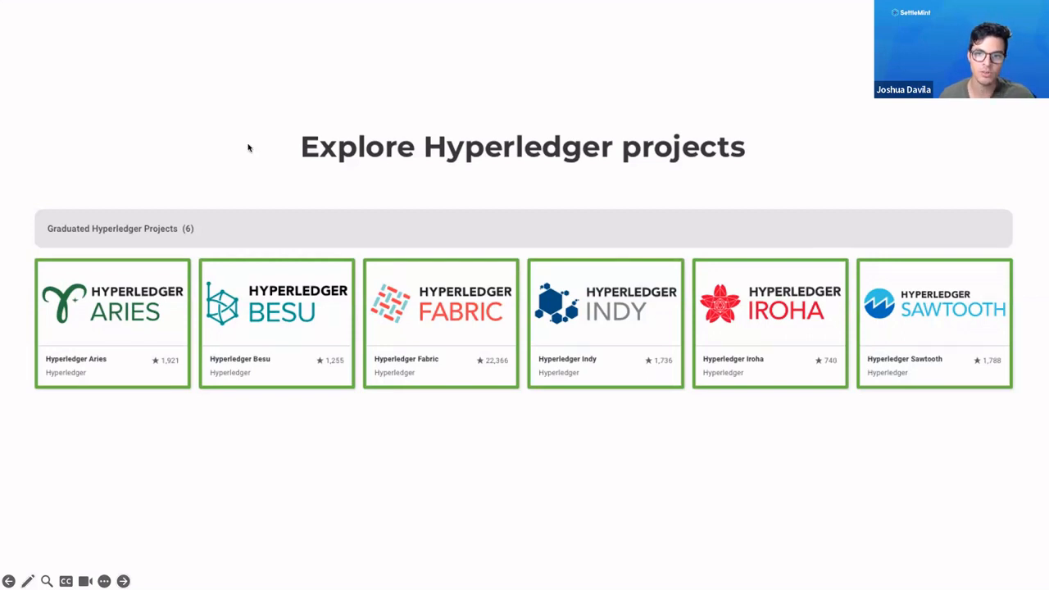
pyautogui.moveTo(242, 160)
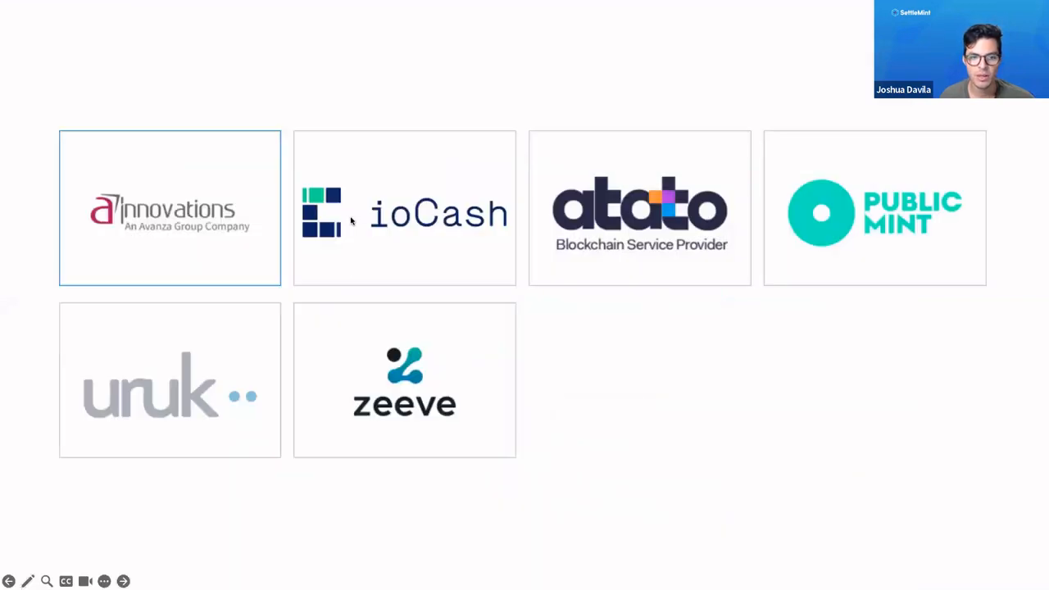
pyautogui.moveTo(595, 469)
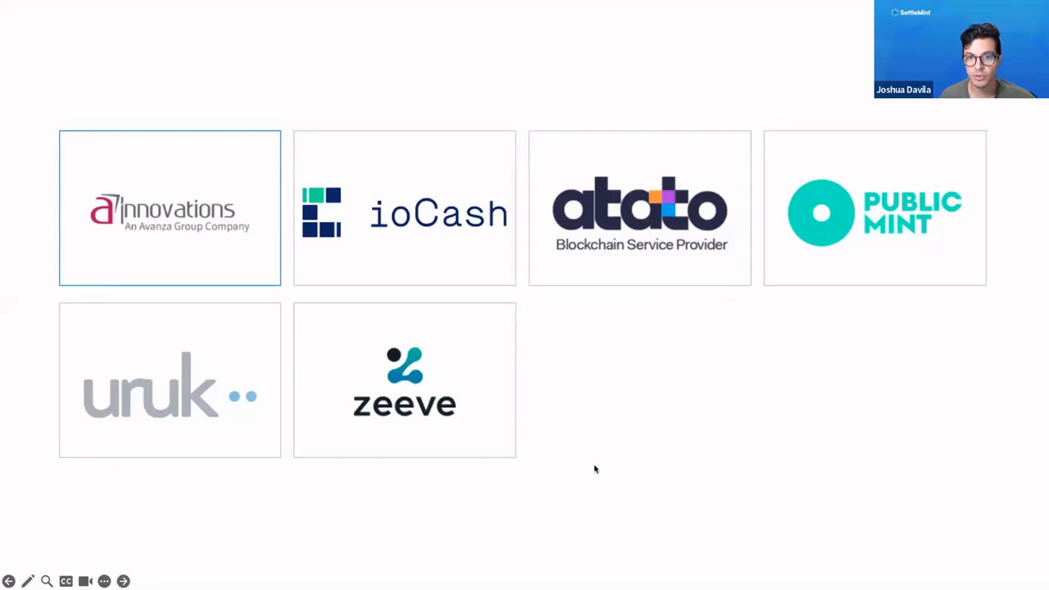
pyautogui.moveTo(670, 479)
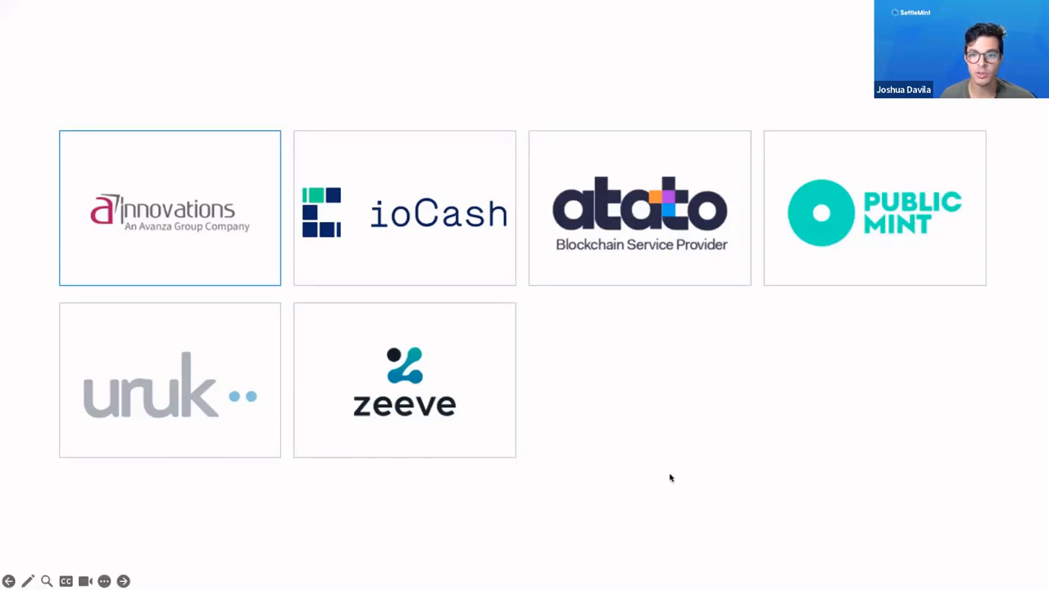
pyautogui.moveTo(496, 515)
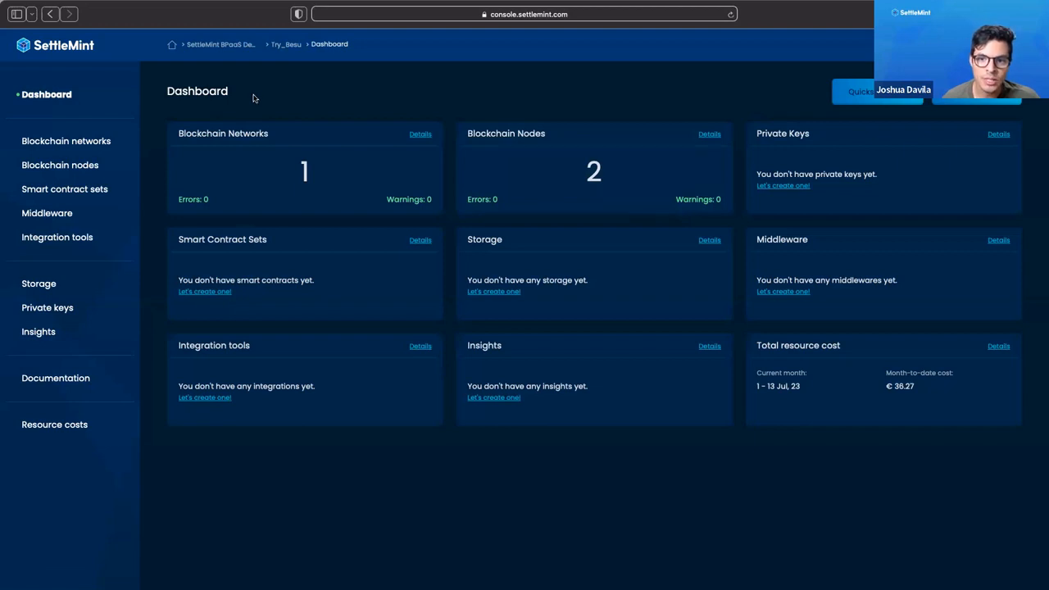
pyautogui.moveTo(237, 90)
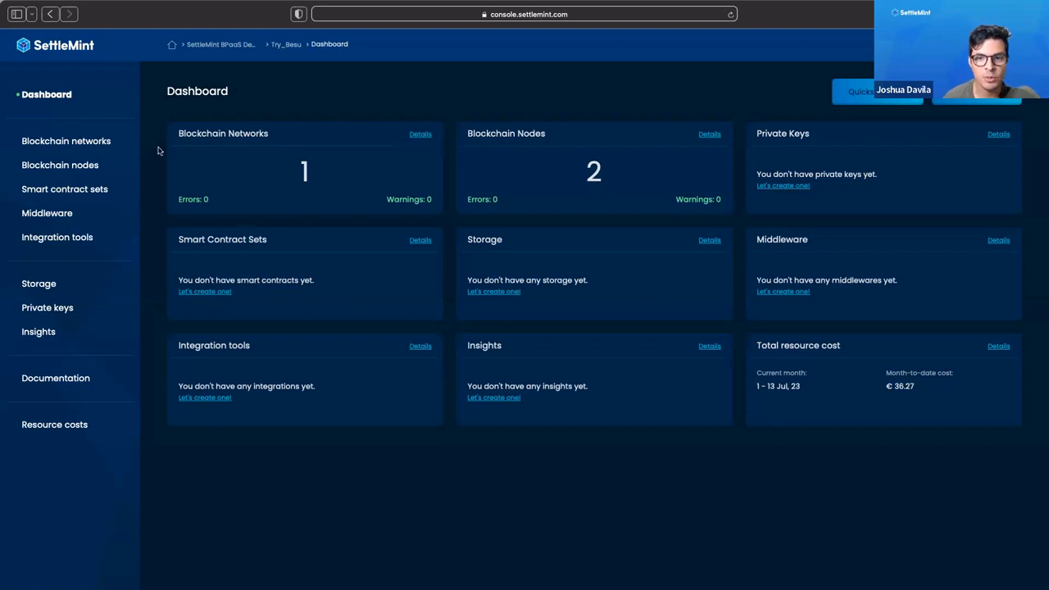
pyautogui.moveTo(250, 169)
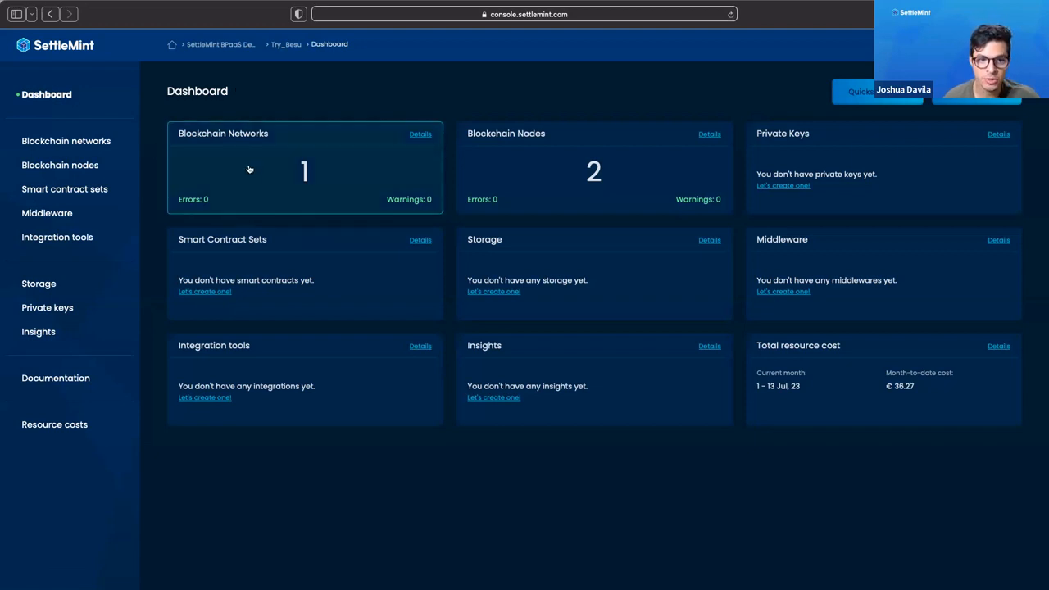
# Open the Blockchain Networks page from the dashboard, showing Besu_try and the add-network panel
pyautogui.click(65, 141)
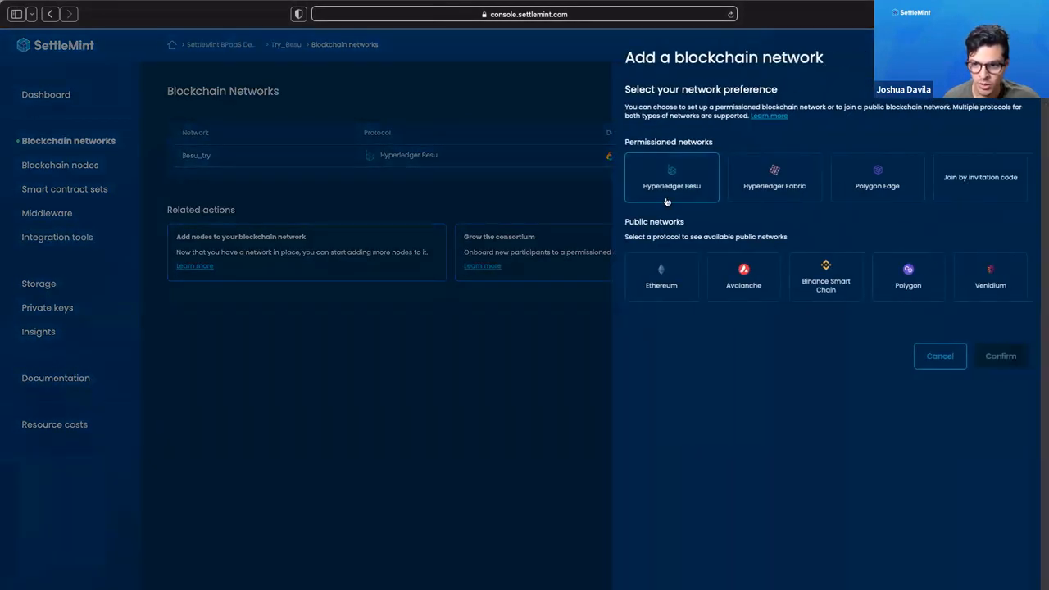
# Select Hyperledger Besu as the new network's protocol and confirm
pyautogui.click(671, 177)
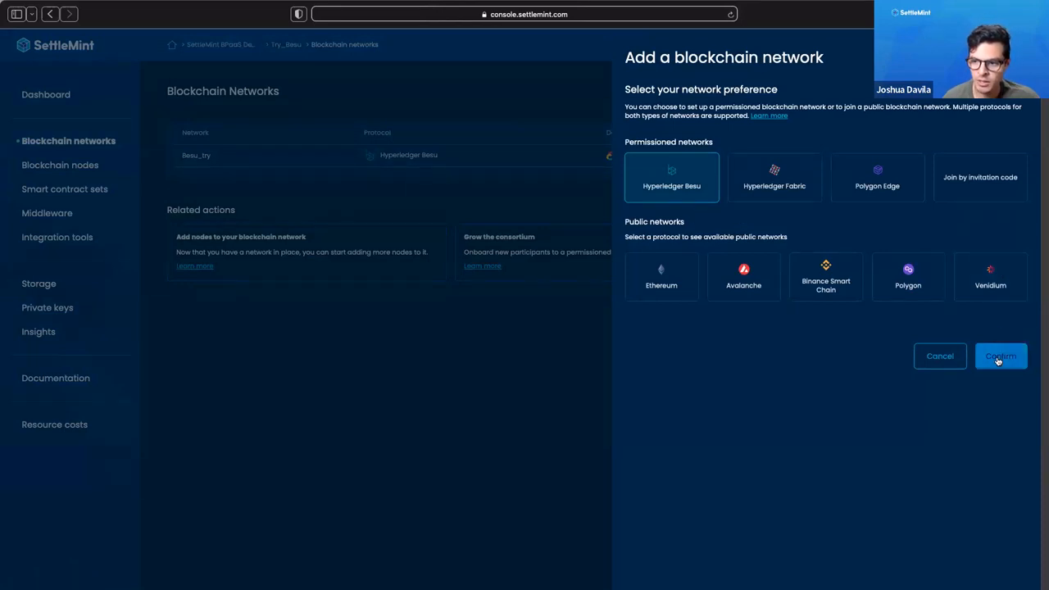
pyautogui.click(1000, 355)
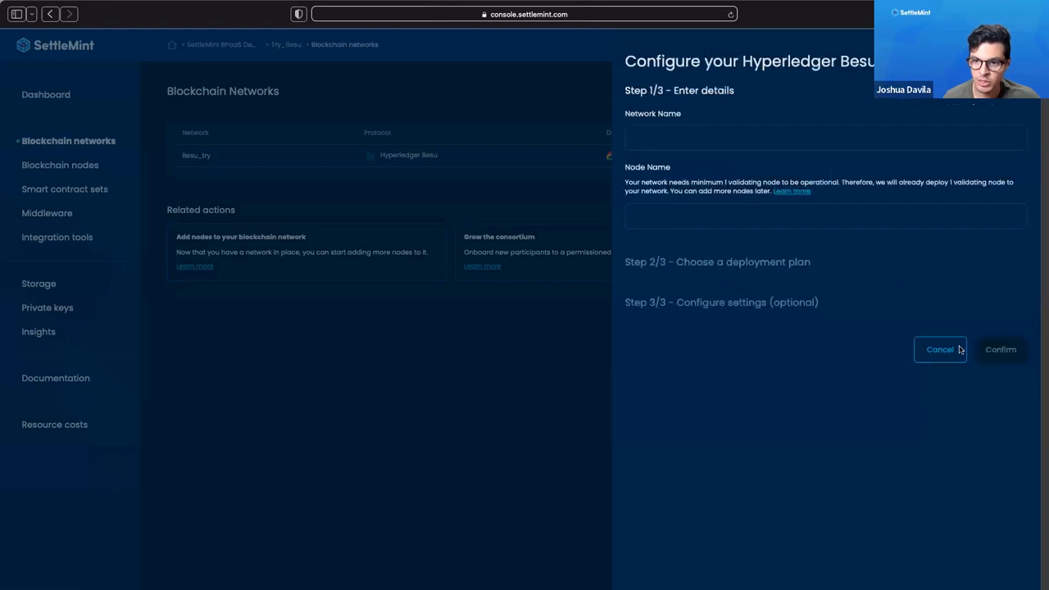
# Fill the Besu form (network 'b', node 'Besu node', shared deployment), then dismiss it unsaved
pyautogui.write('besu')
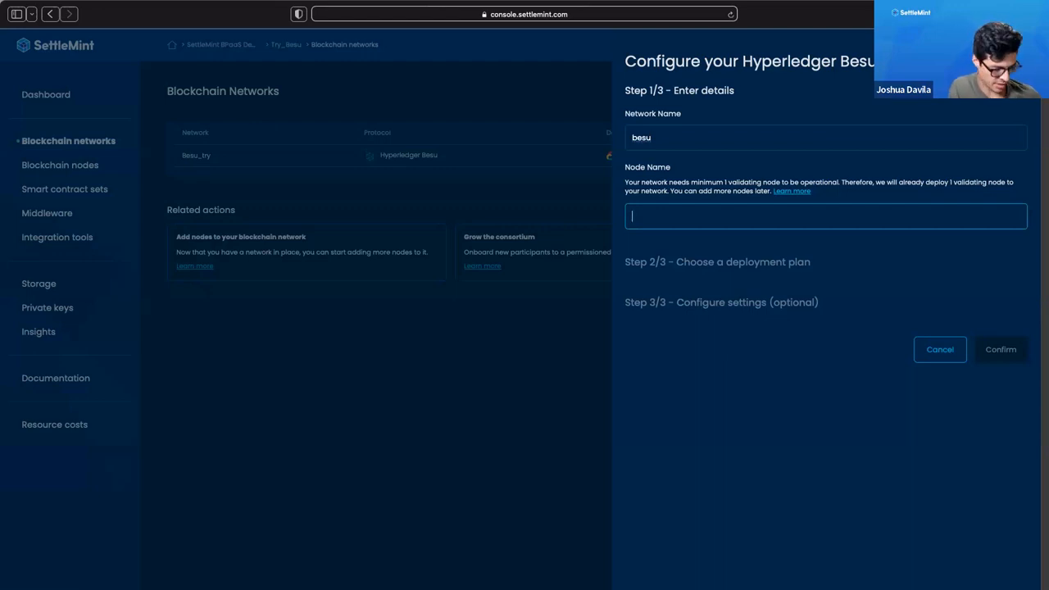
pyautogui.write('Besu node')
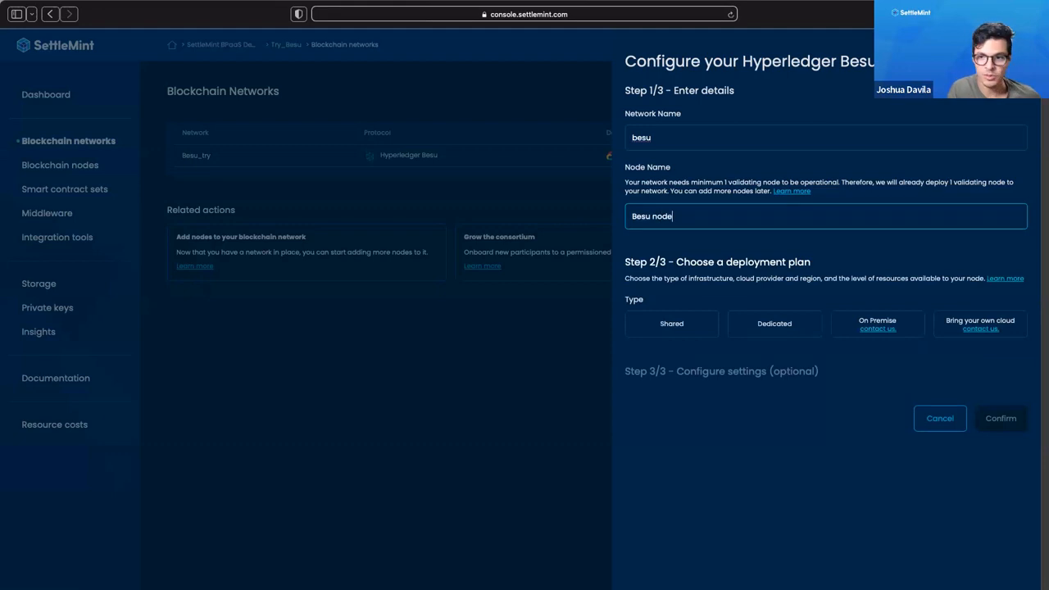
pyautogui.click(671, 324)
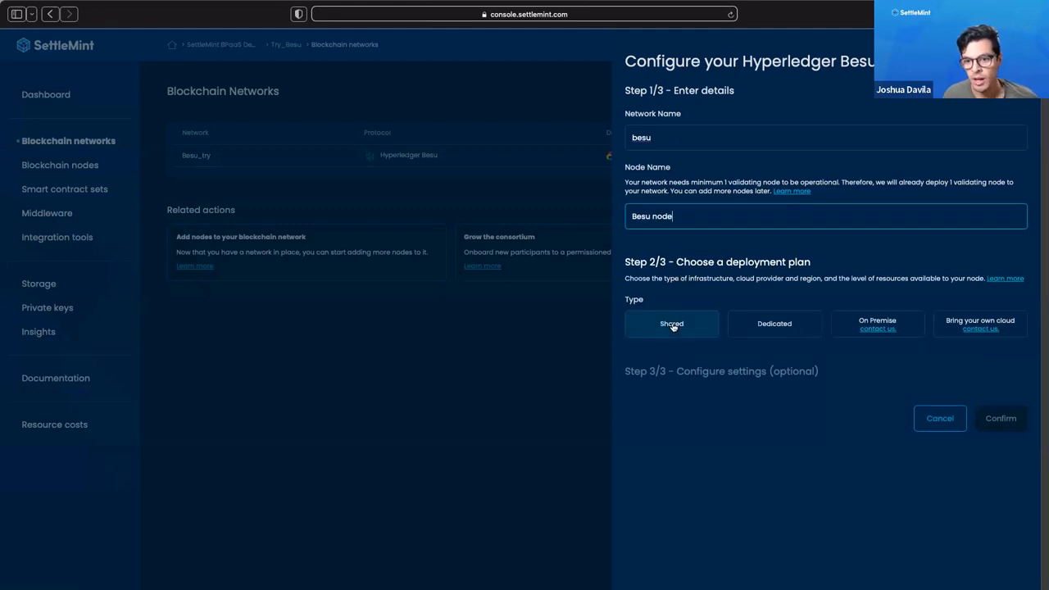
pyautogui.click(672, 324)
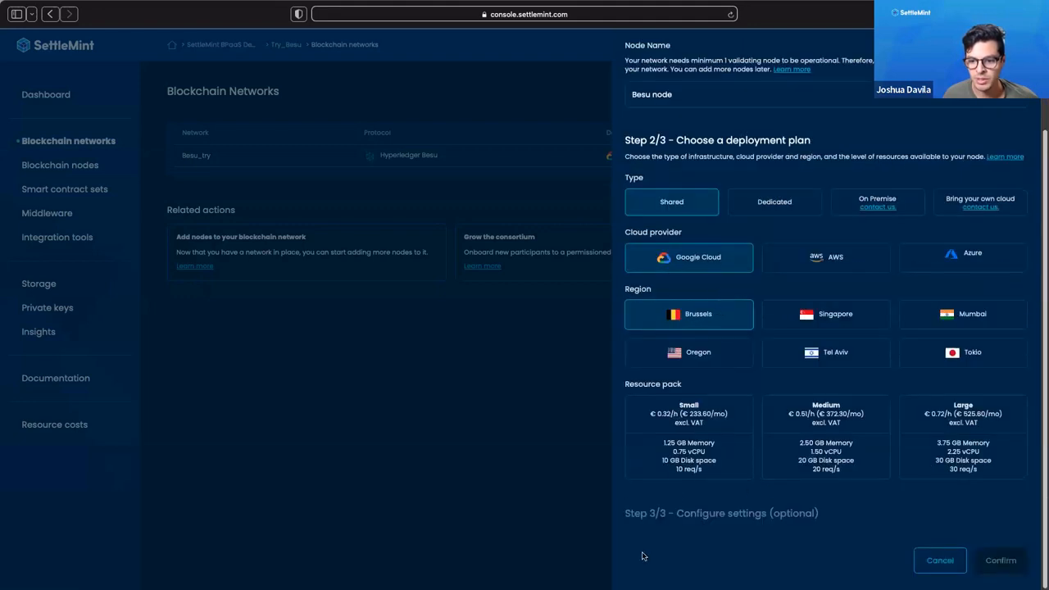
pyautogui.scroll(-3)
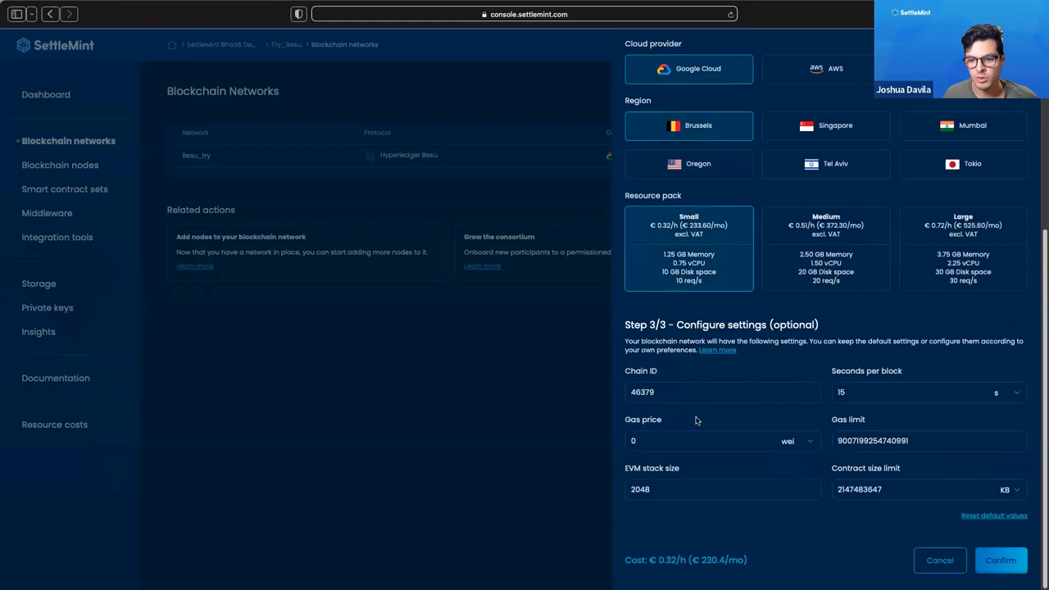
pyautogui.moveTo(879, 504)
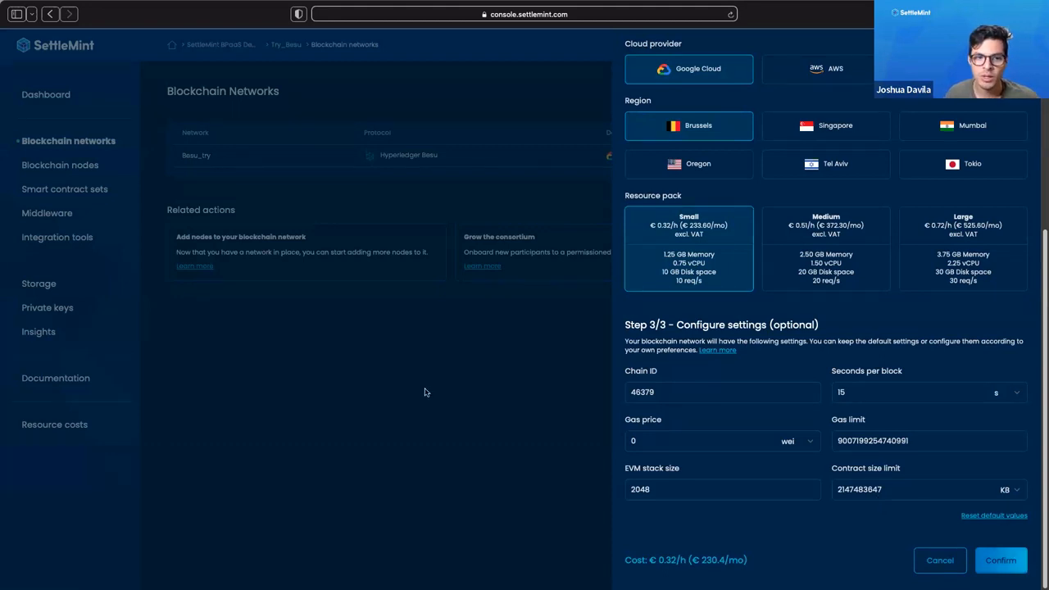
pyautogui.click(1004, 560)
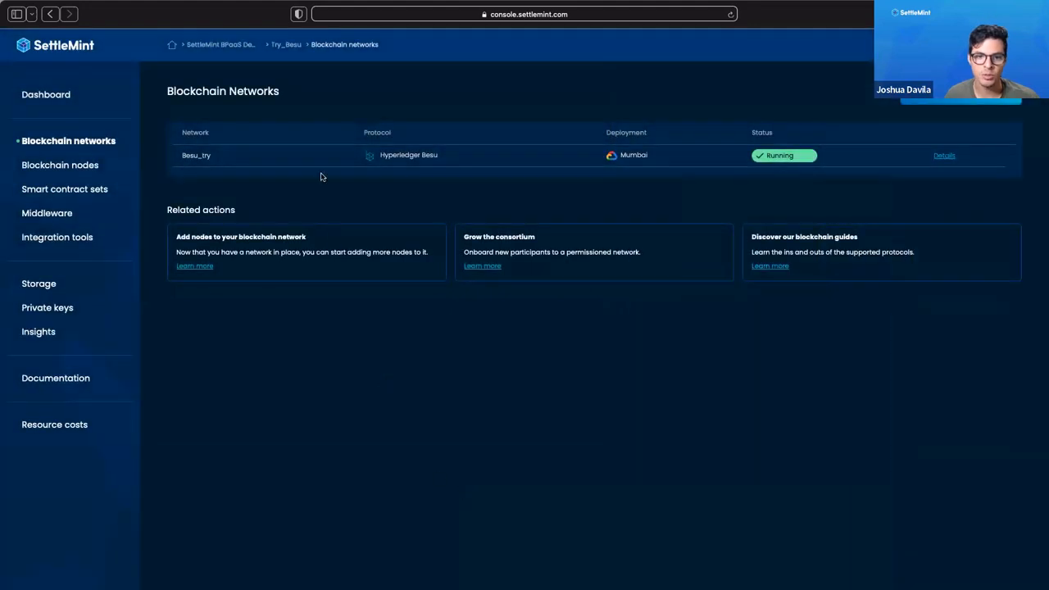
# Review Besu_try's details, info and faucet wallet, then switch to its Participants tab
pyautogui.click(943, 155)
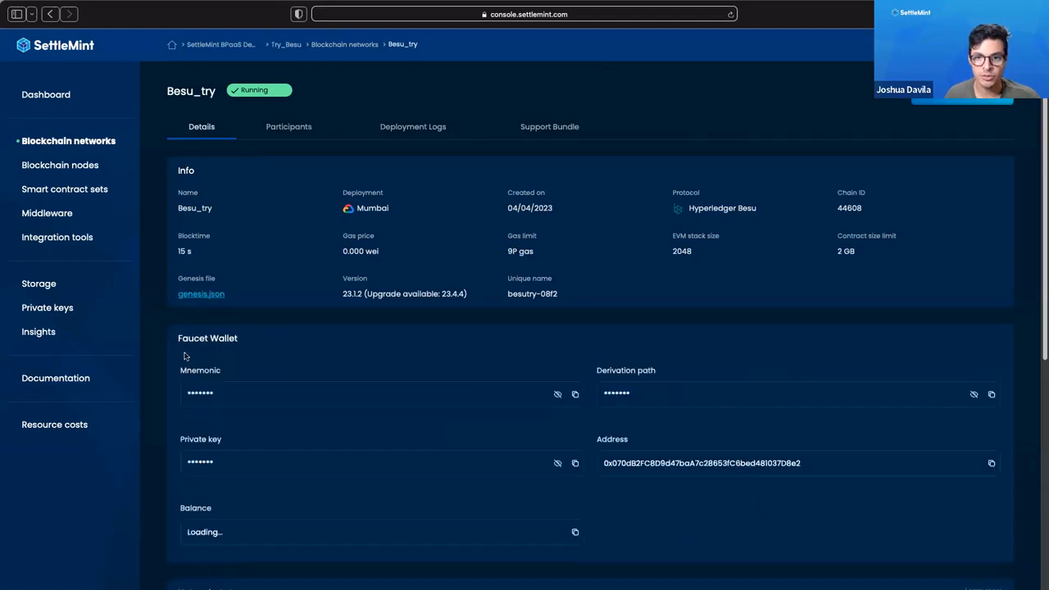
pyautogui.moveTo(173, 392)
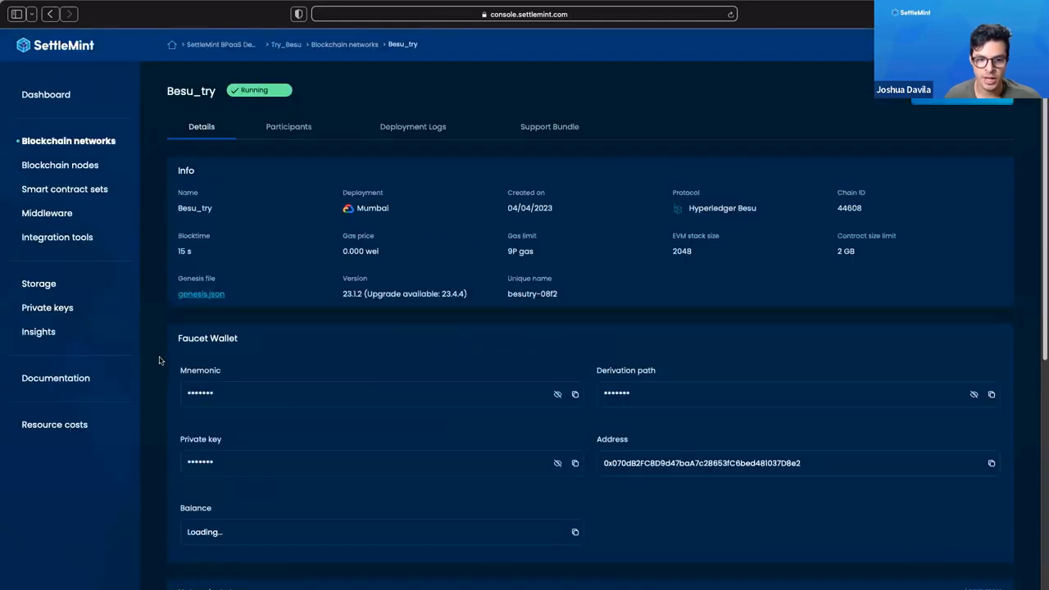
pyautogui.moveTo(825, 549)
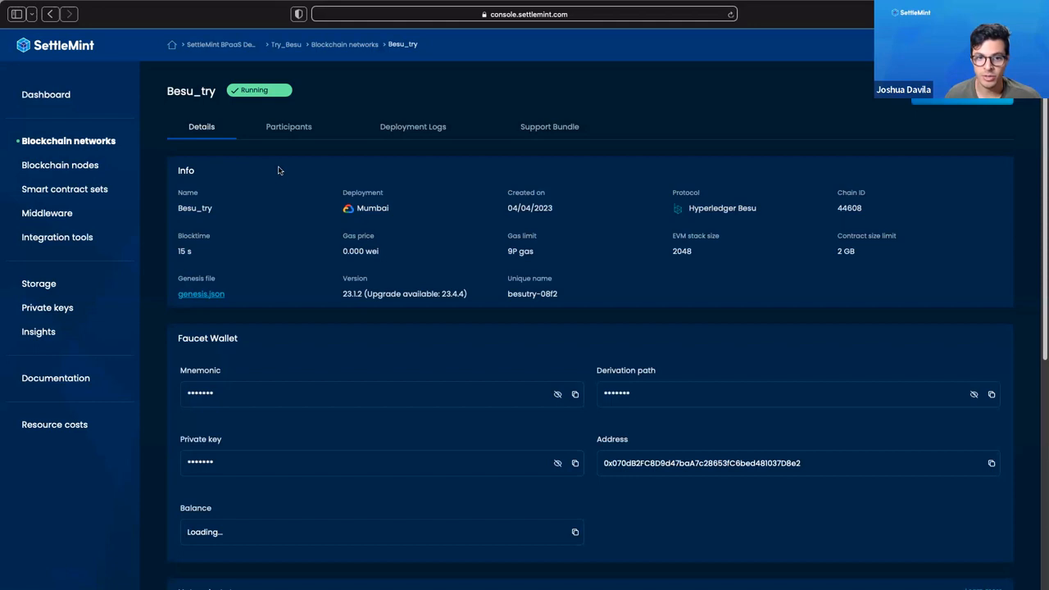
pyautogui.click(288, 126)
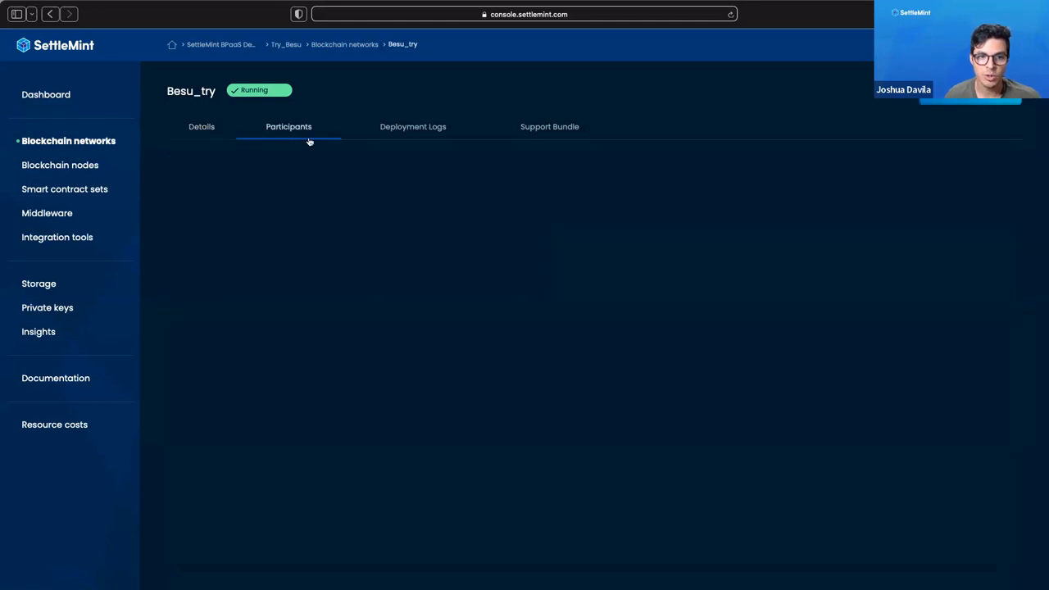
# Show Besu_try's participants with the demo environment owner, then open deployment logs
pyautogui.click(287, 126)
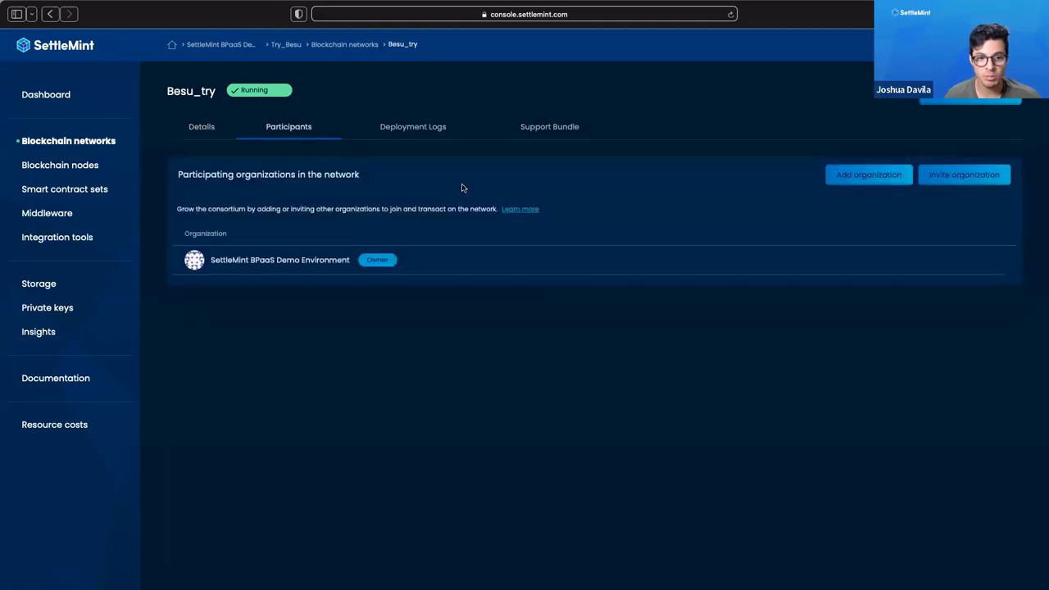
pyautogui.moveTo(967, 161)
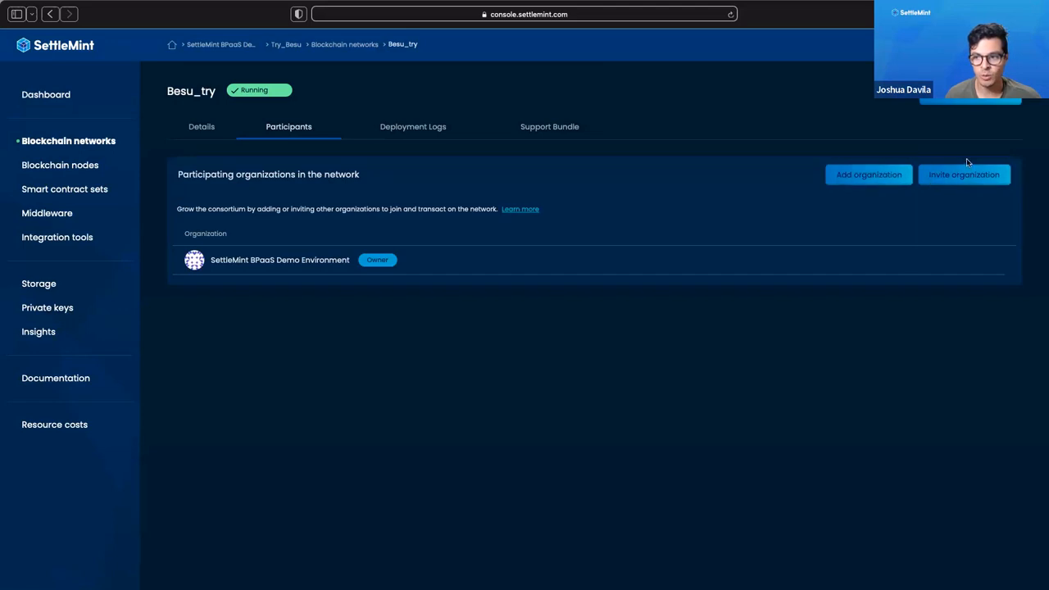
pyautogui.moveTo(419, 195)
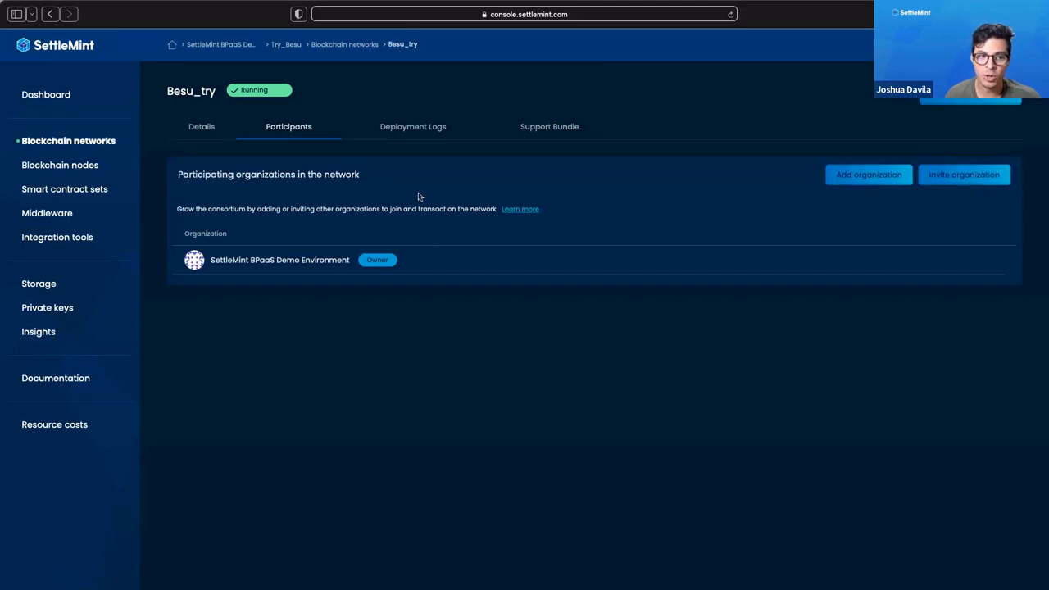
pyautogui.click(412, 126)
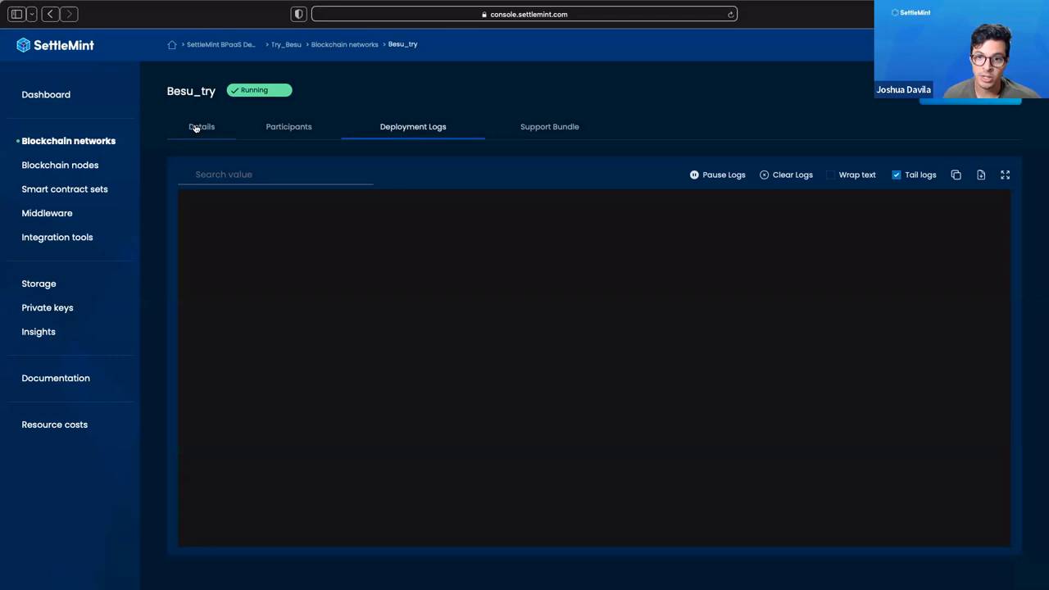
# Switch back to Besu_try's Details tab and scroll through its info and Faucet Wallet
pyautogui.click(201, 126)
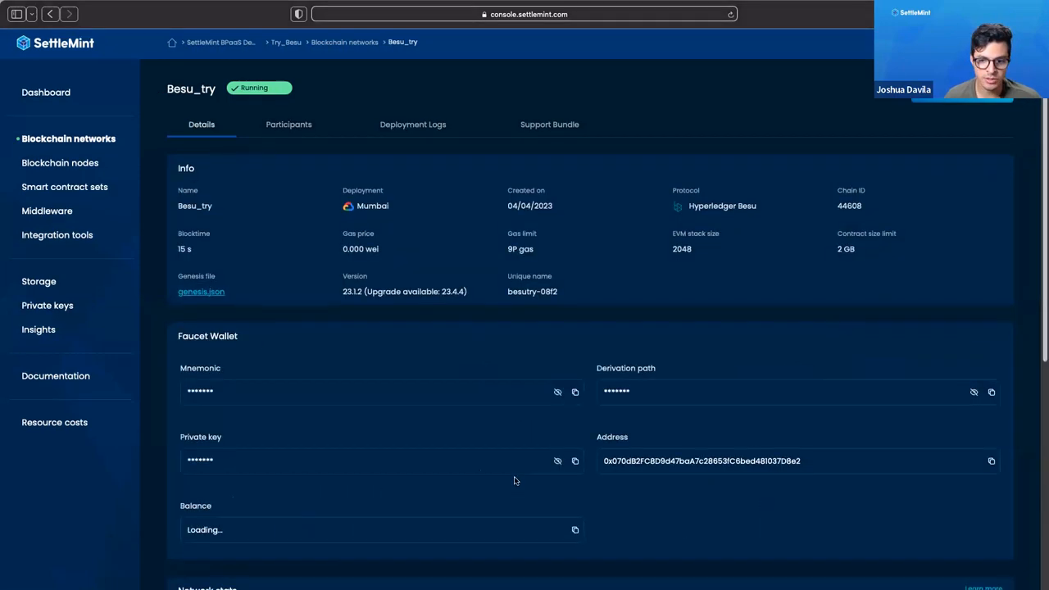
pyautogui.scroll(-3)
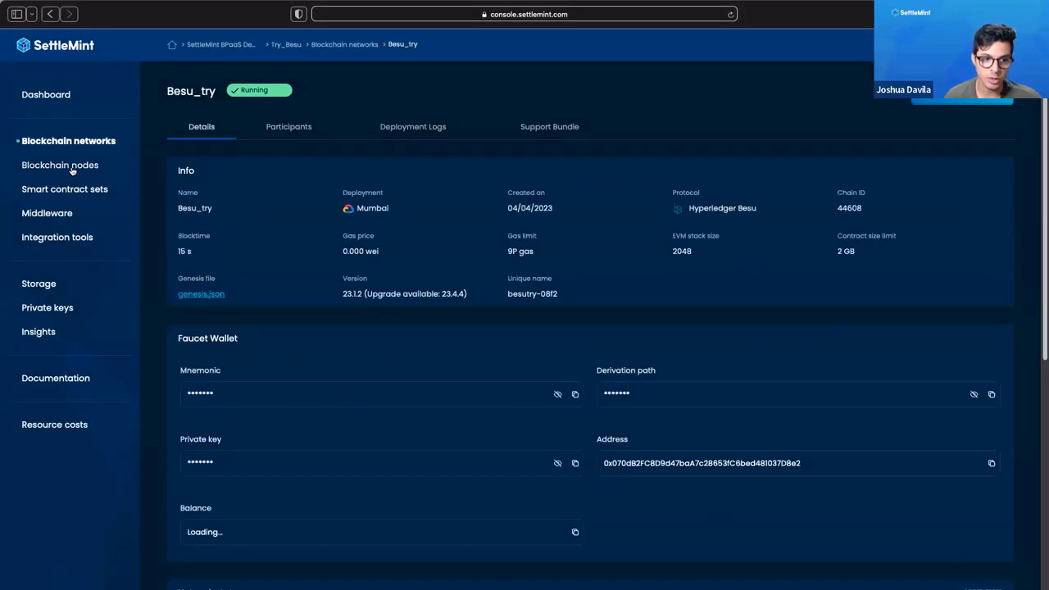
# Open the Blockchain nodes list showing paused Mumbai validators node_besu_try and try2
pyautogui.click(61, 165)
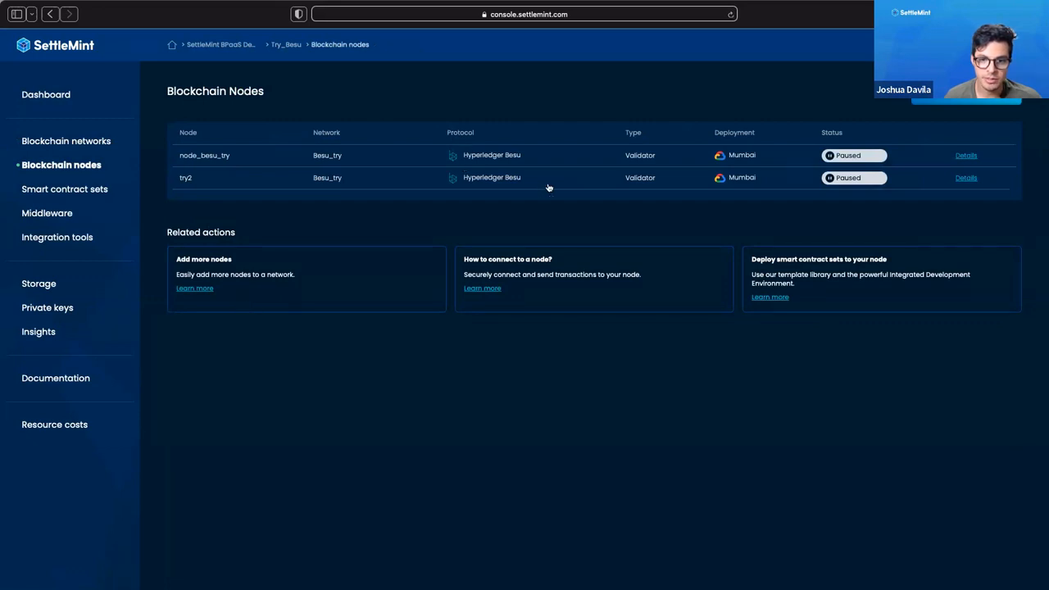
pyautogui.moveTo(480, 171)
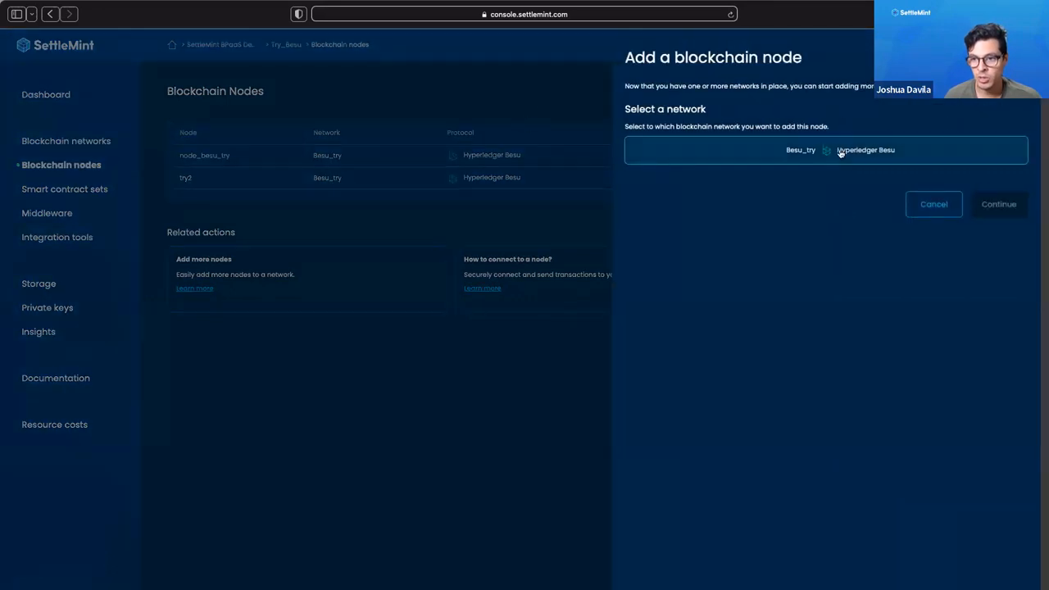
# Pick Besu_try for the new Besu node and name it 'node'
pyautogui.click(998, 204)
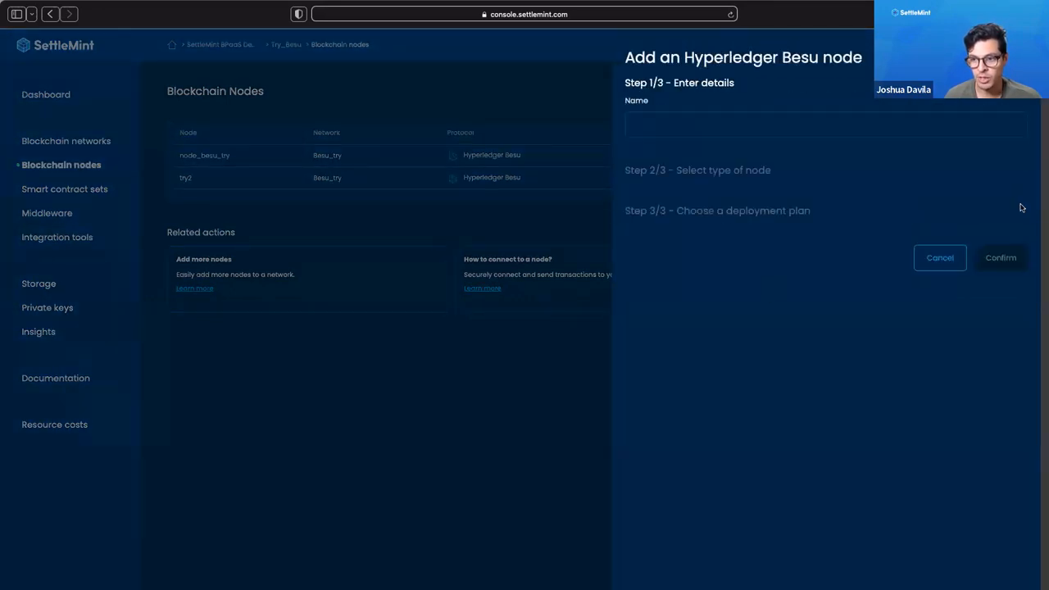
pyautogui.click(718, 125)
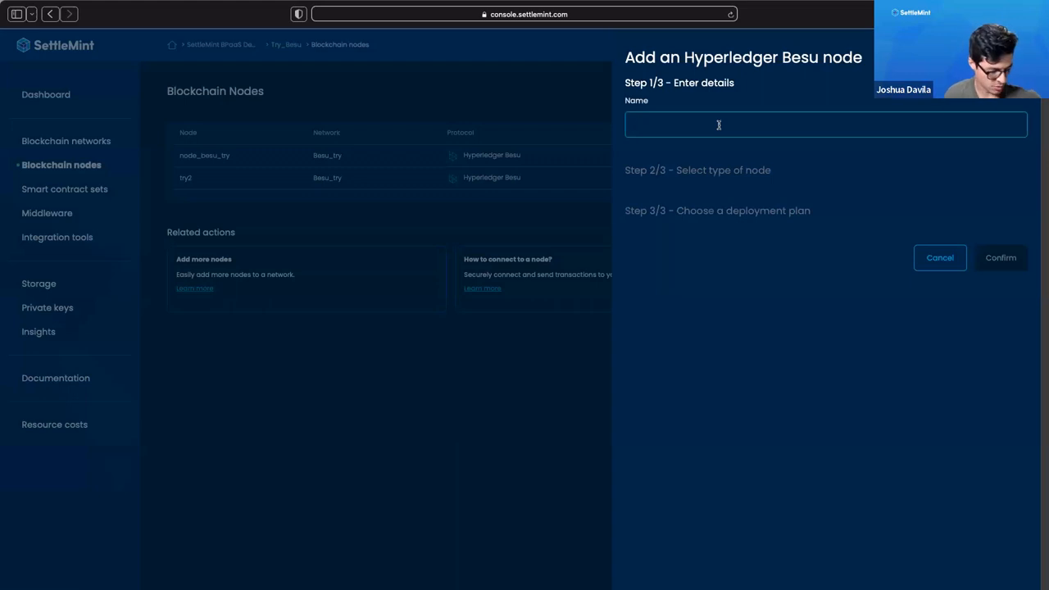
pyautogui.write('node')
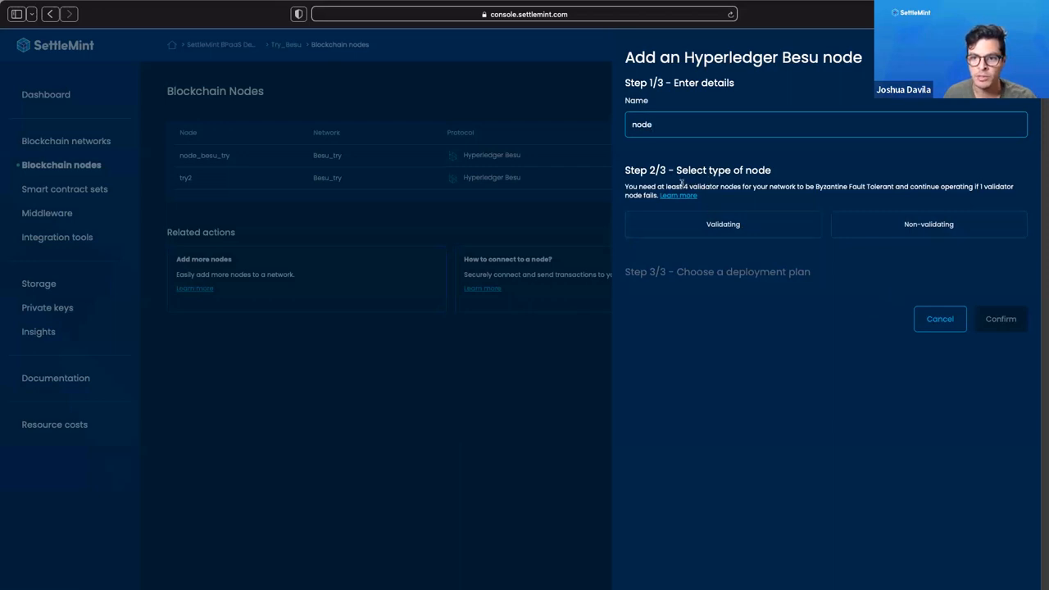
pyautogui.moveTo(872, 197)
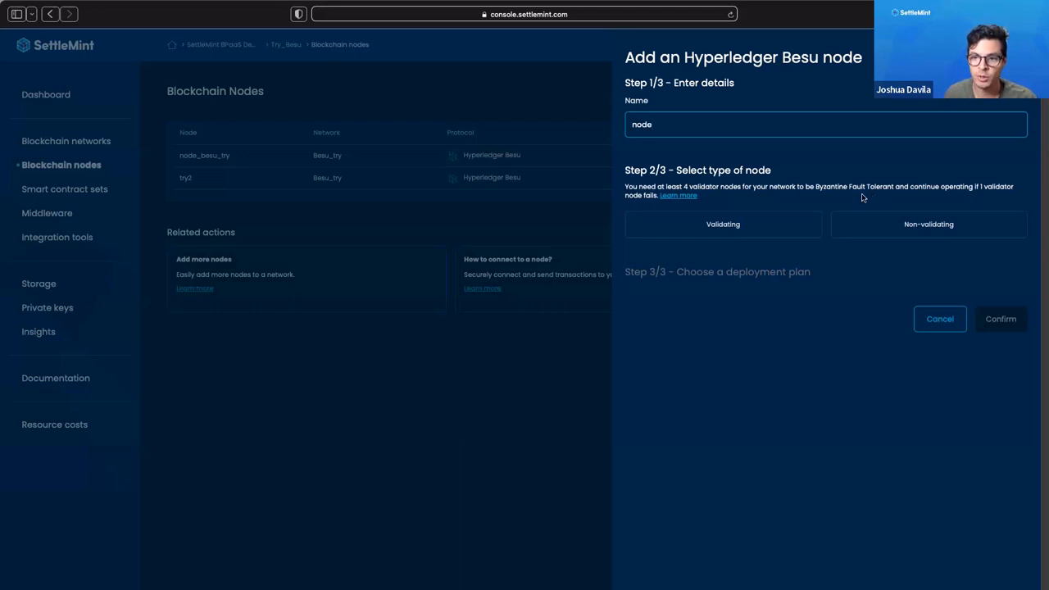
pyautogui.moveTo(841, 206)
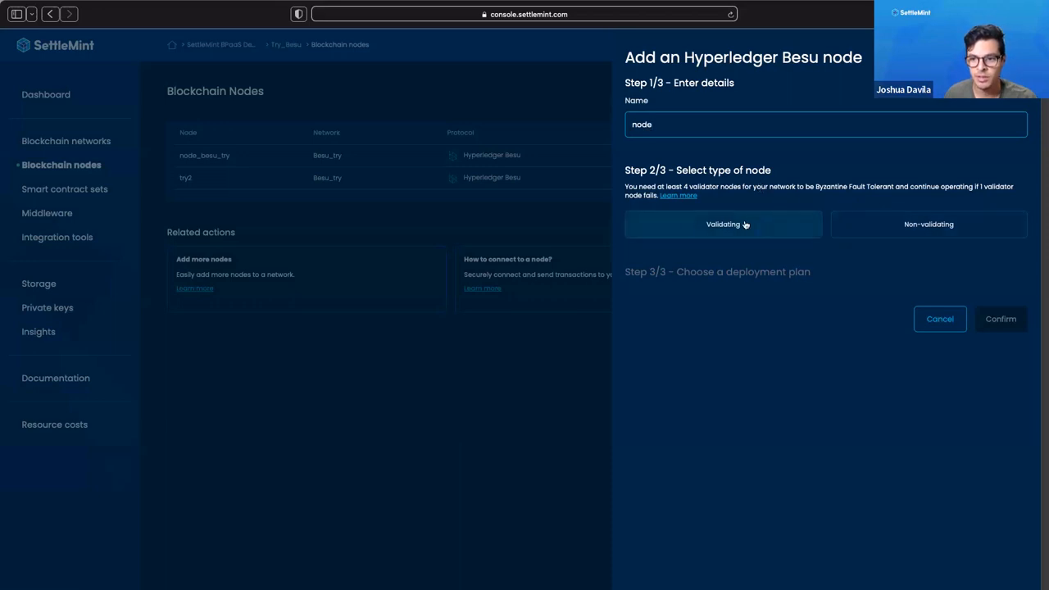
# Make the node validating on shared Google Cloud Brussels infrastructure with the Small pack
pyautogui.click(929, 225)
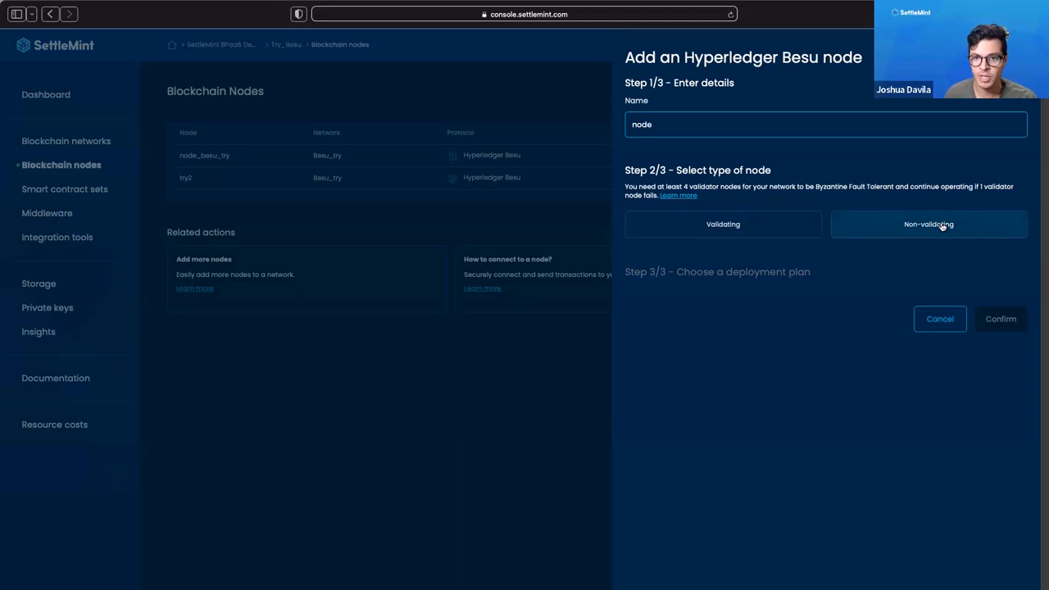
pyautogui.moveTo(833, 164)
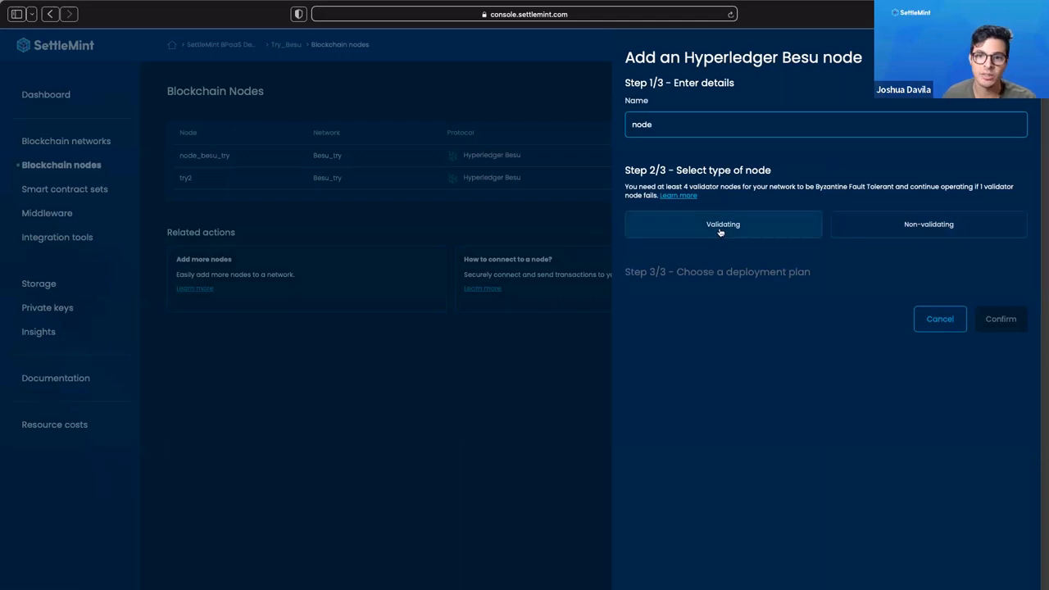
pyautogui.click(722, 224)
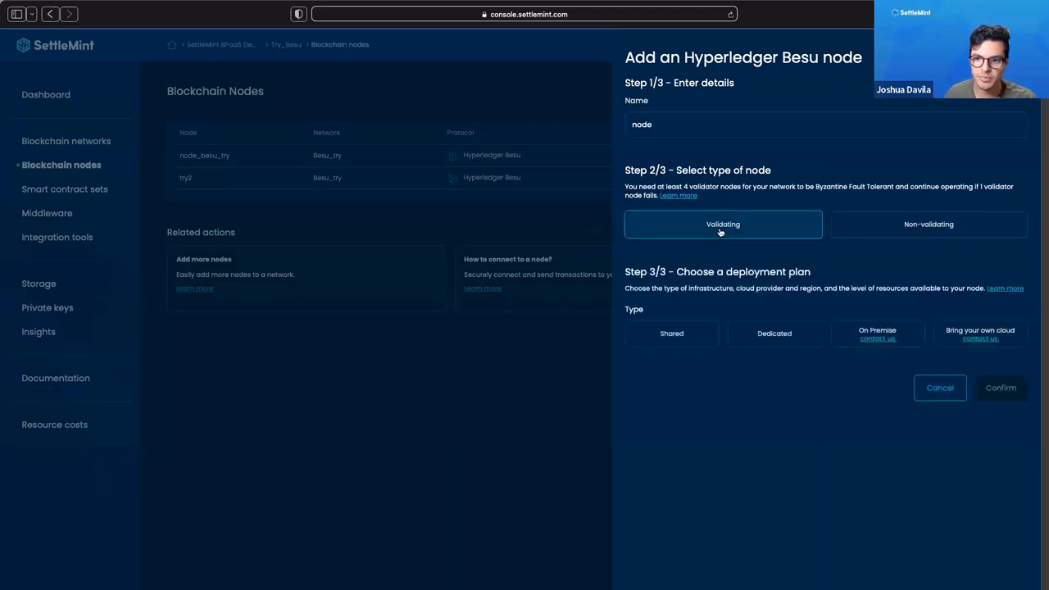
pyautogui.click(671, 334)
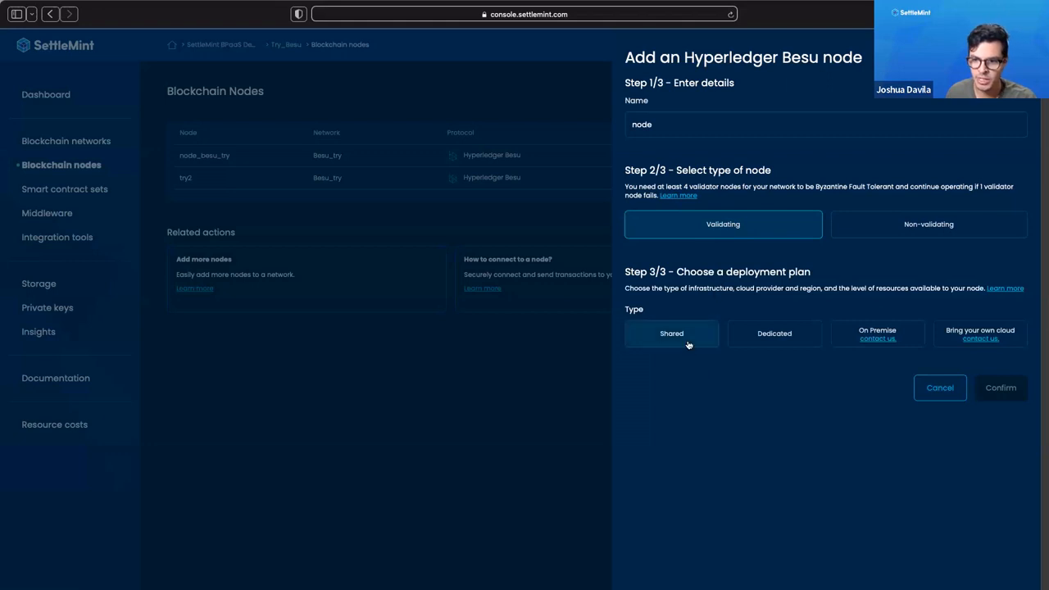
pyautogui.click(671, 334)
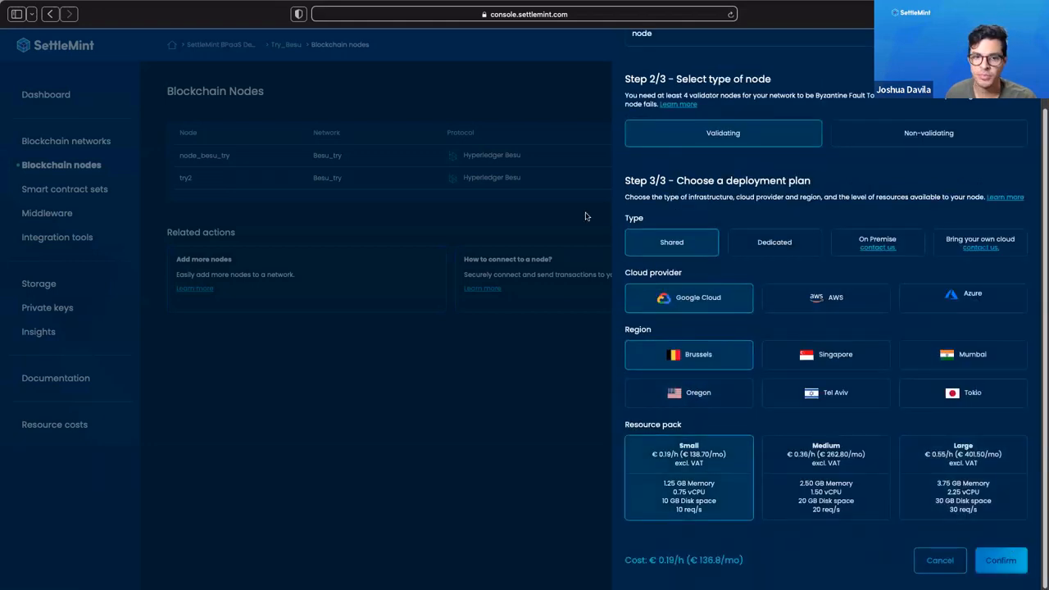
pyautogui.click(1005, 559)
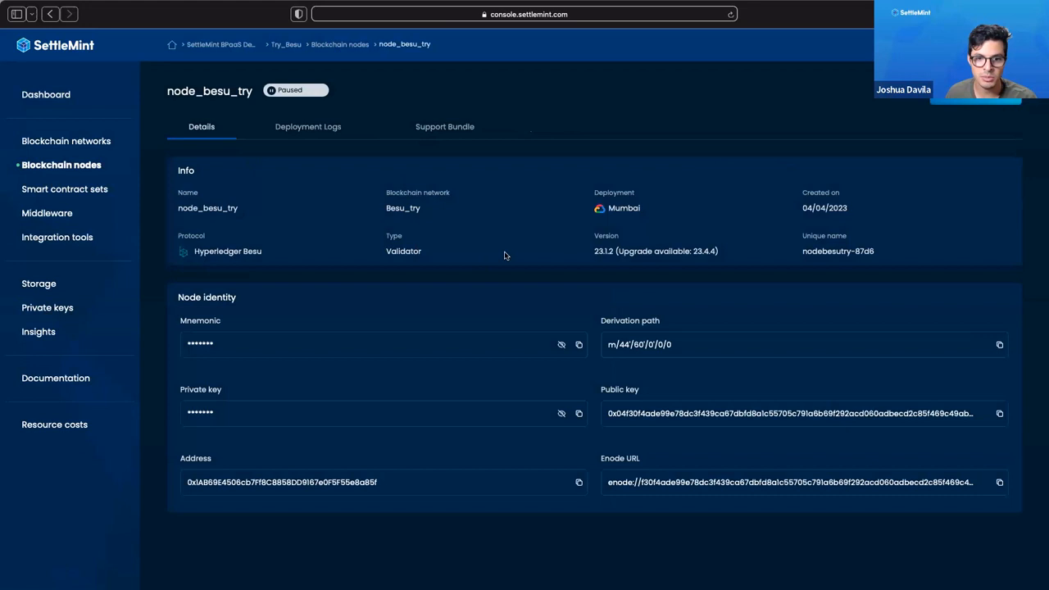
pyautogui.moveTo(183, 369)
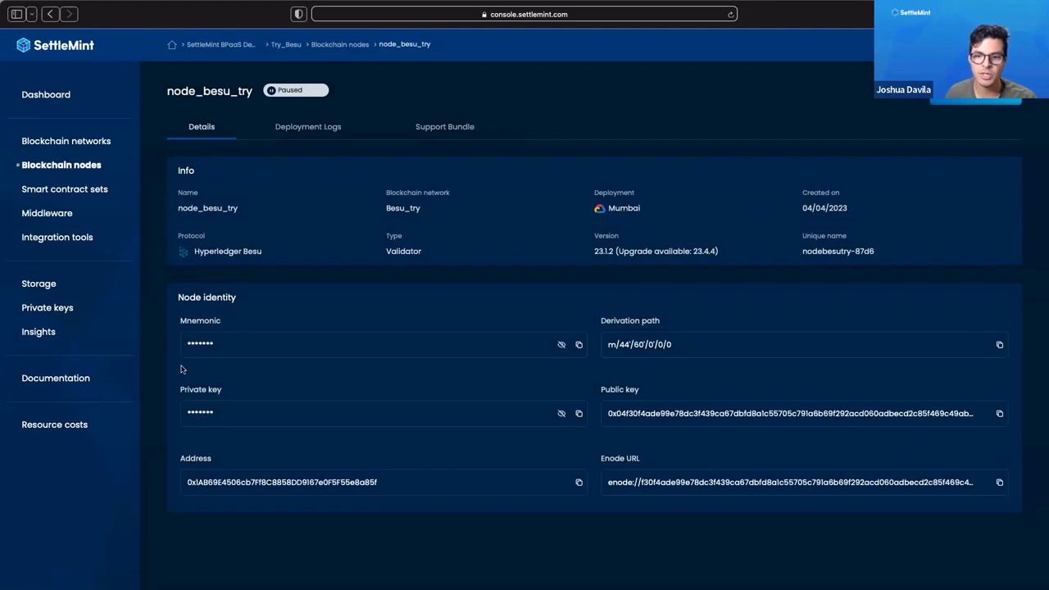
pyautogui.moveTo(322, 215)
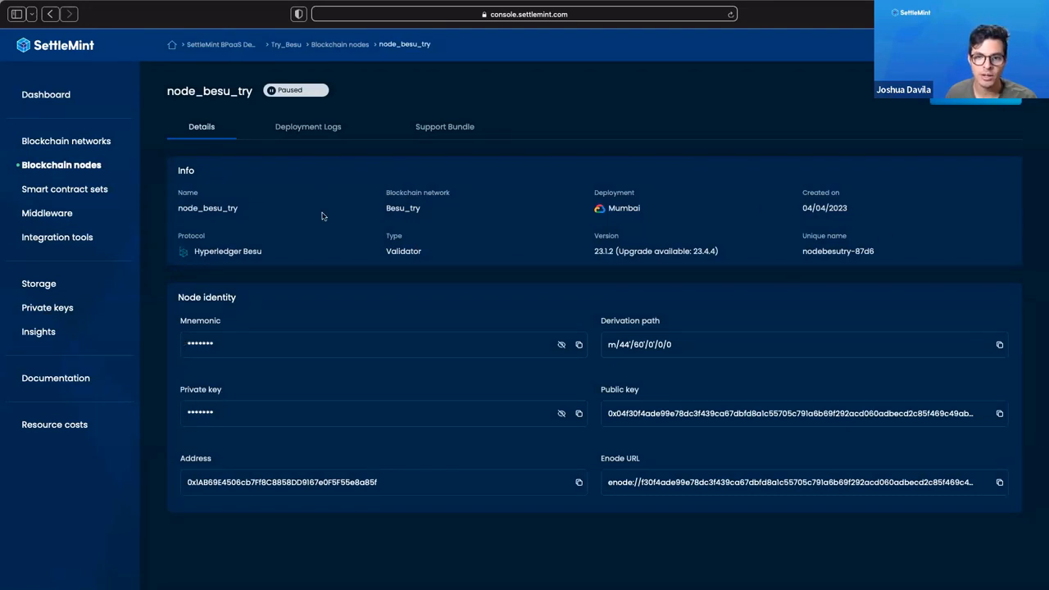
pyautogui.moveTo(313, 205)
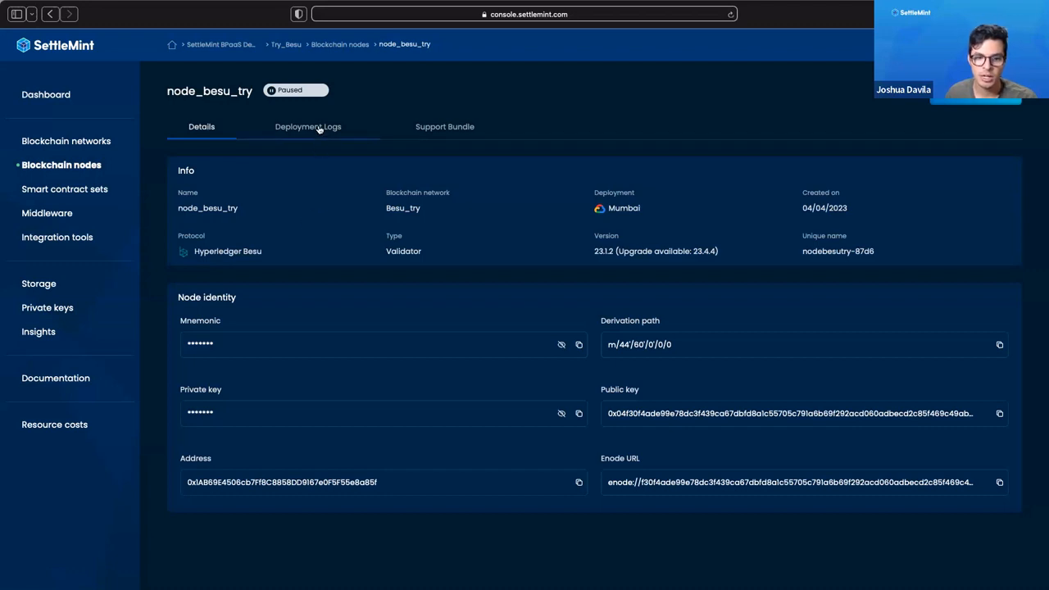
pyautogui.moveTo(955, 499)
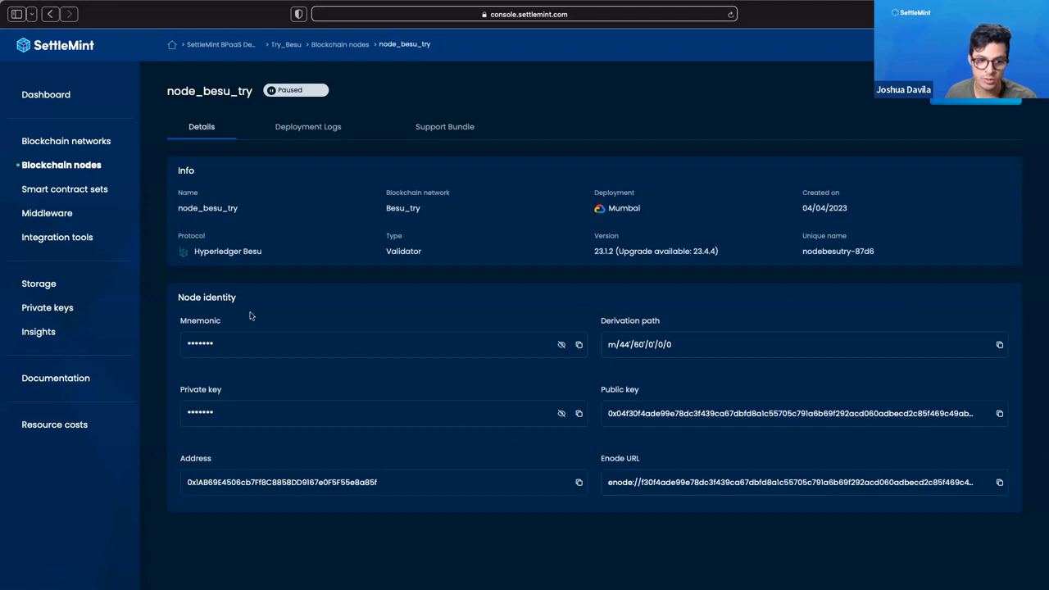
# View node_besu_try's deployment logs, then return to its Details tab
pyautogui.click(307, 126)
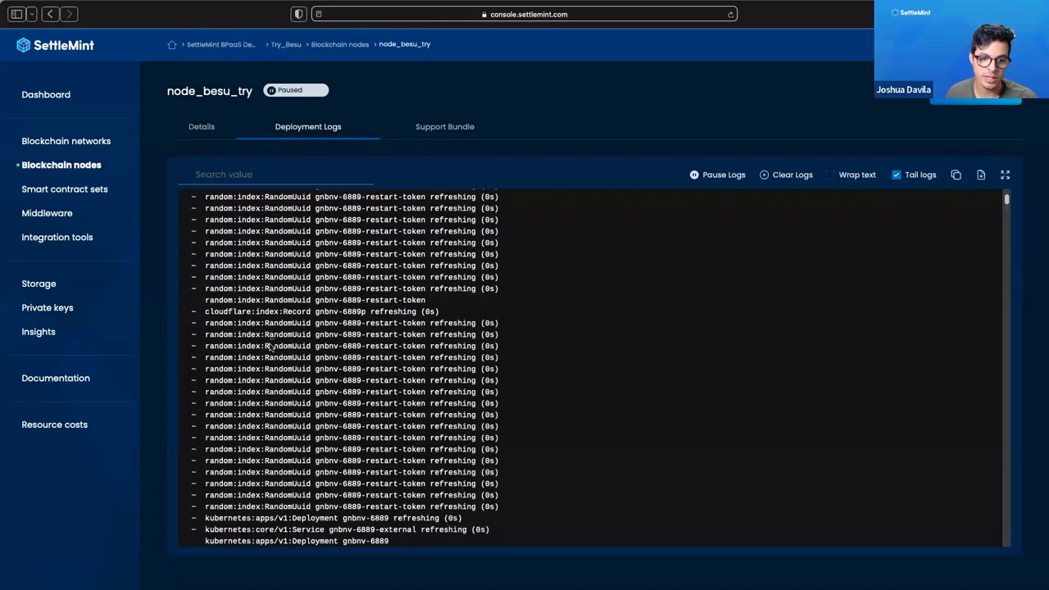
pyautogui.click(200, 126)
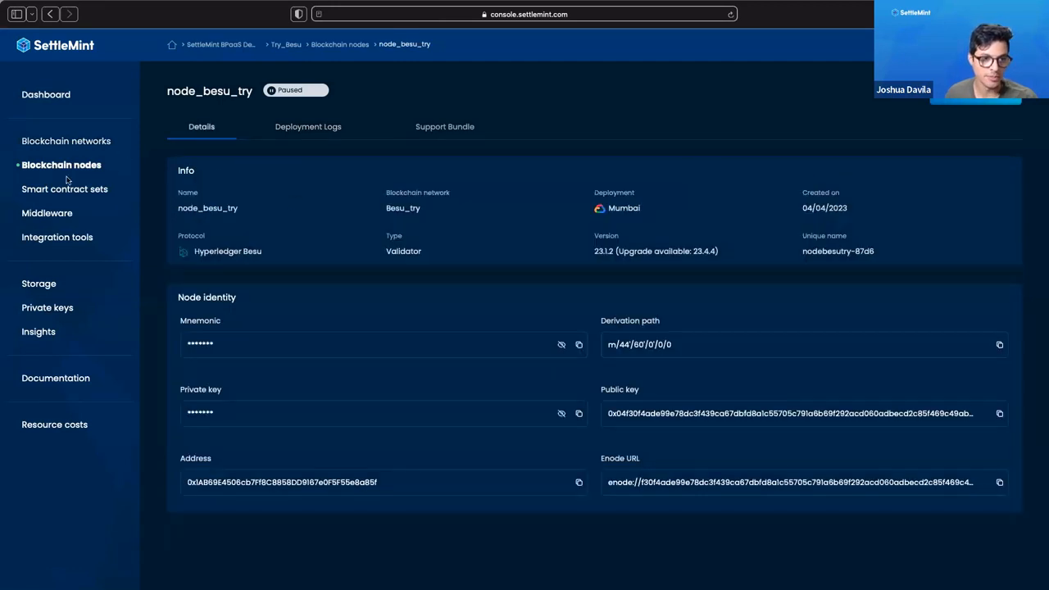
pyautogui.moveTo(175, 217)
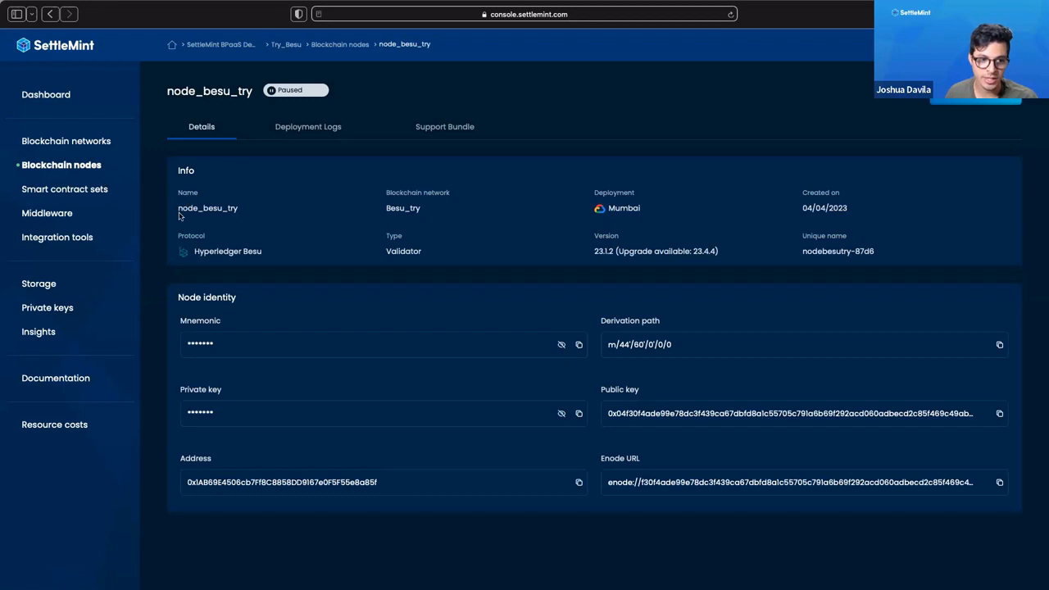
pyautogui.moveTo(75, 101)
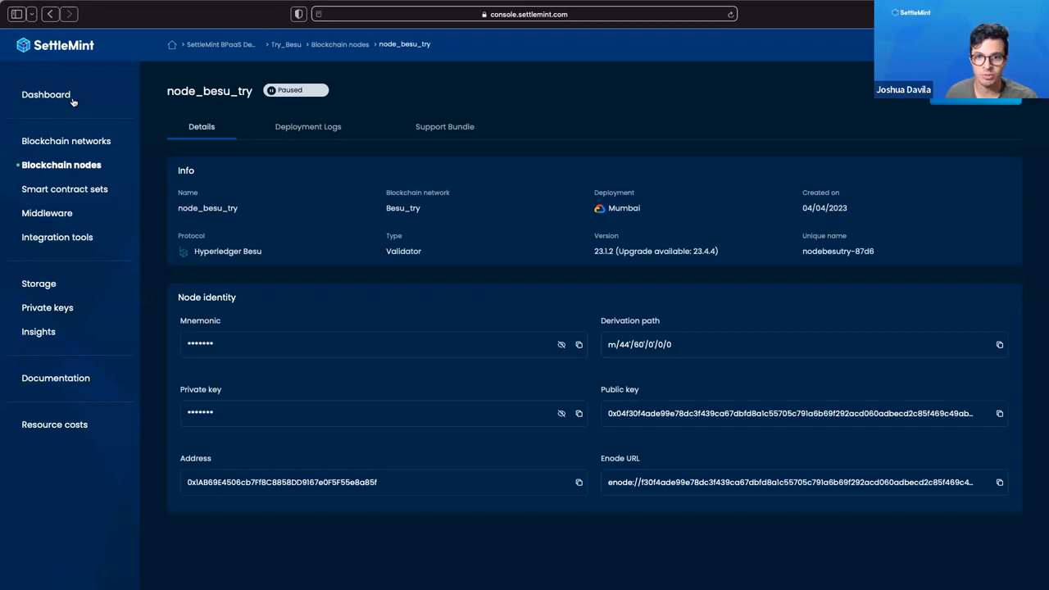
pyautogui.moveTo(359, 233)
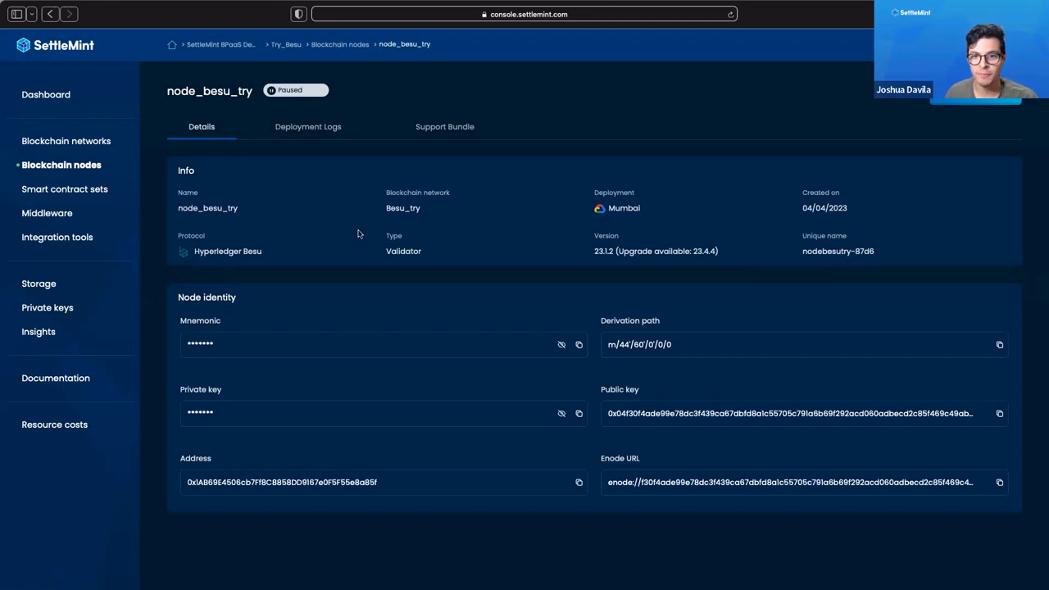